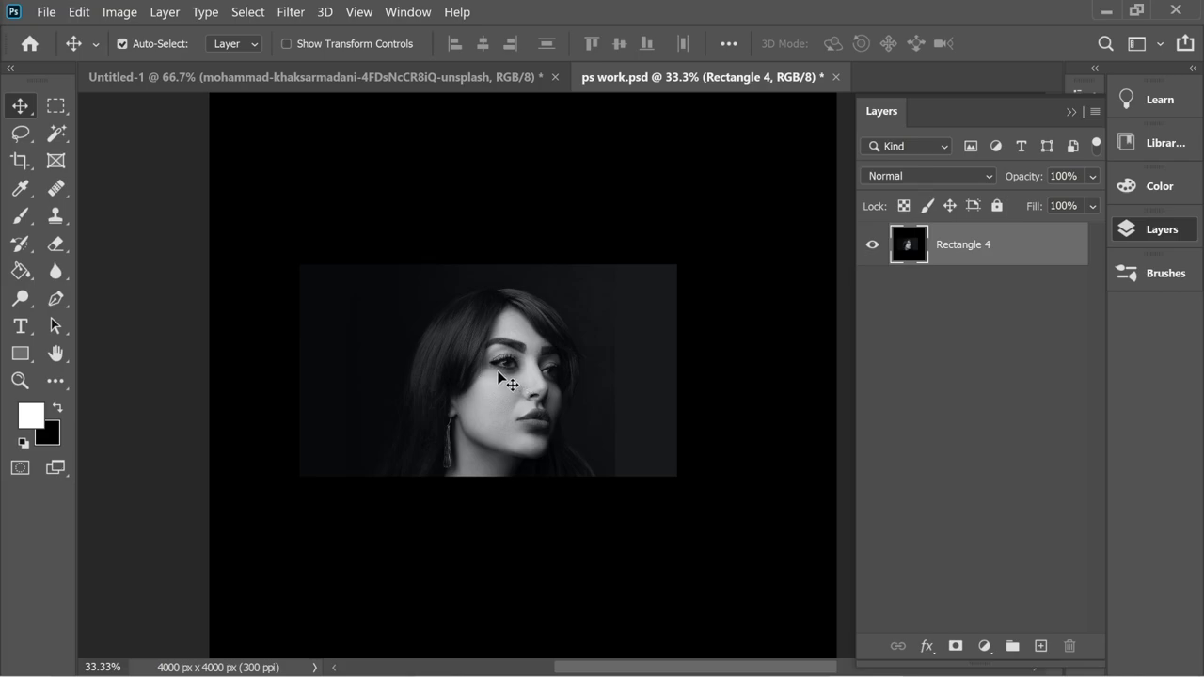
{"action": "mouse_move", "coordinate": [1166, 273]}
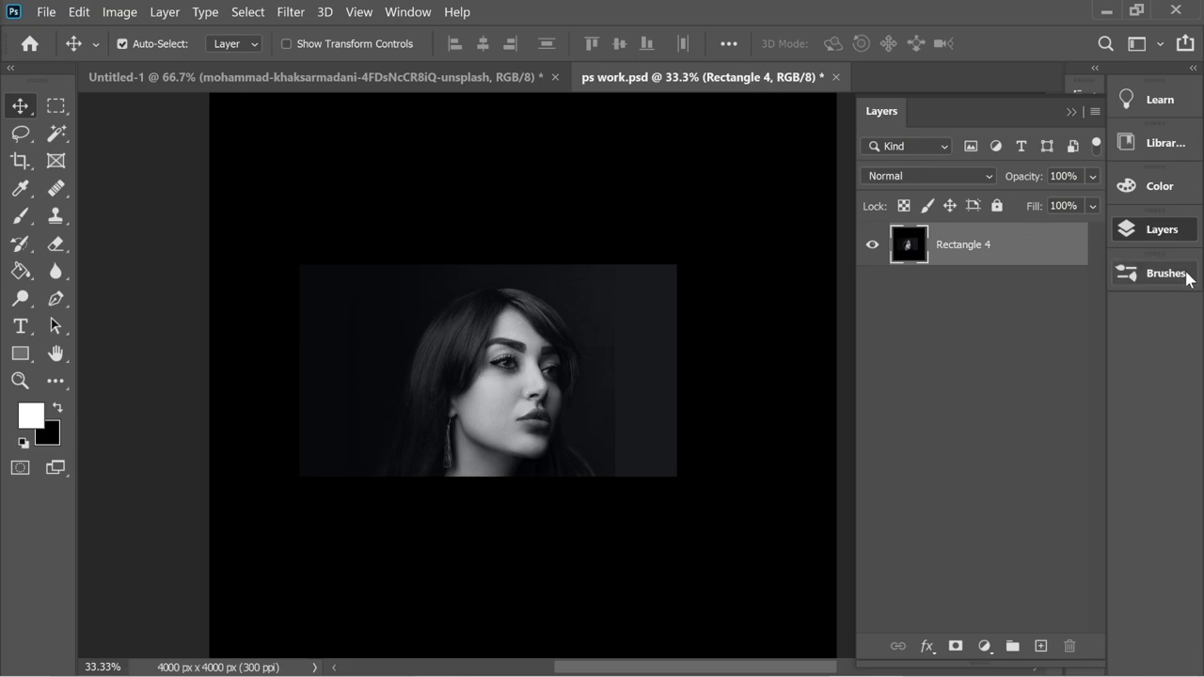
Desaturate the portrait layer to black and white via Image > Adjustments
{"action": "left_click", "coordinate": [1158, 273]}
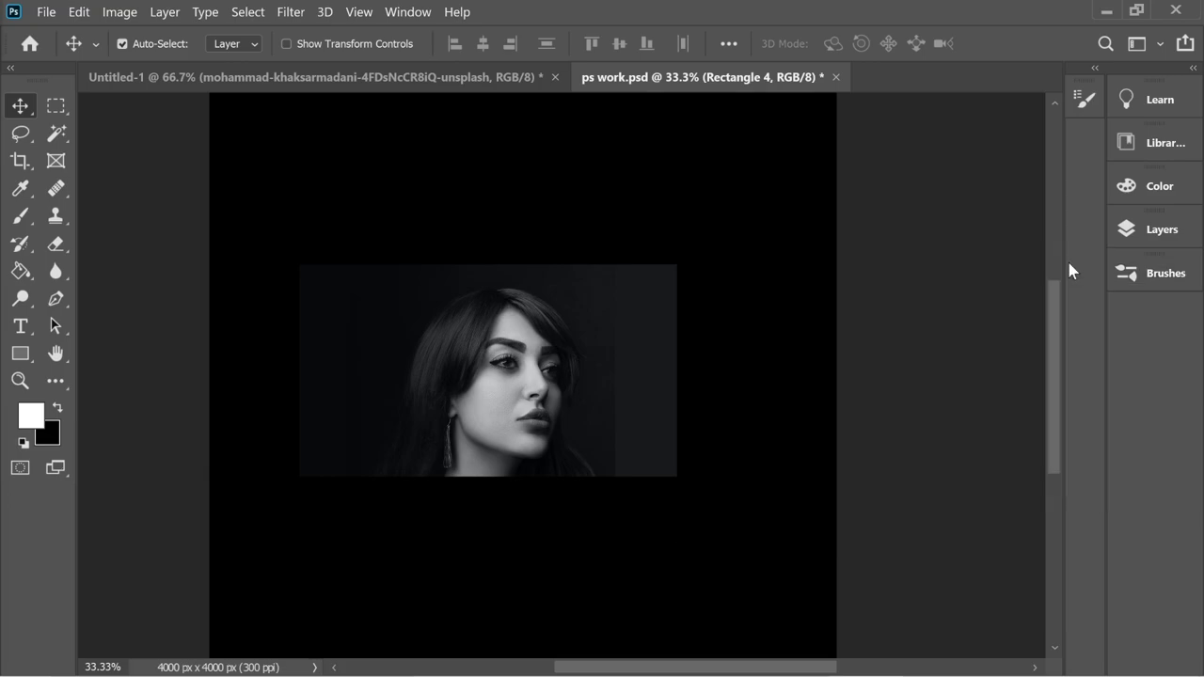
{"action": "left_click", "coordinate": [1153, 230]}
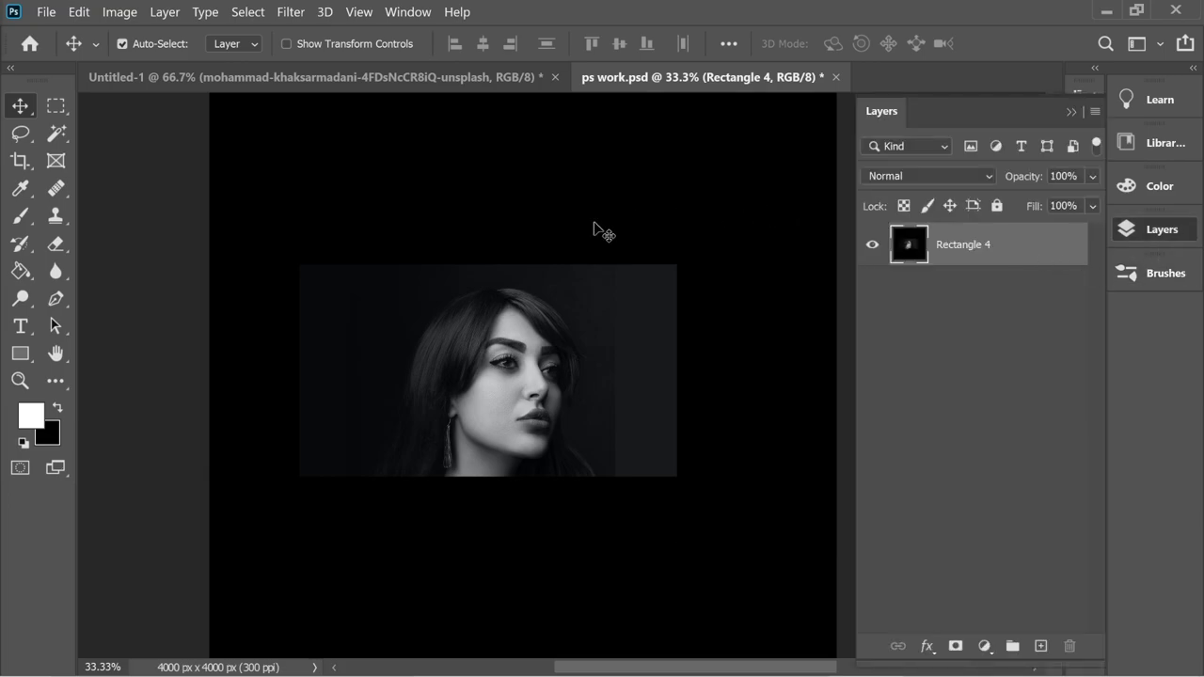
{"action": "mouse_move", "coordinate": [250, 448]}
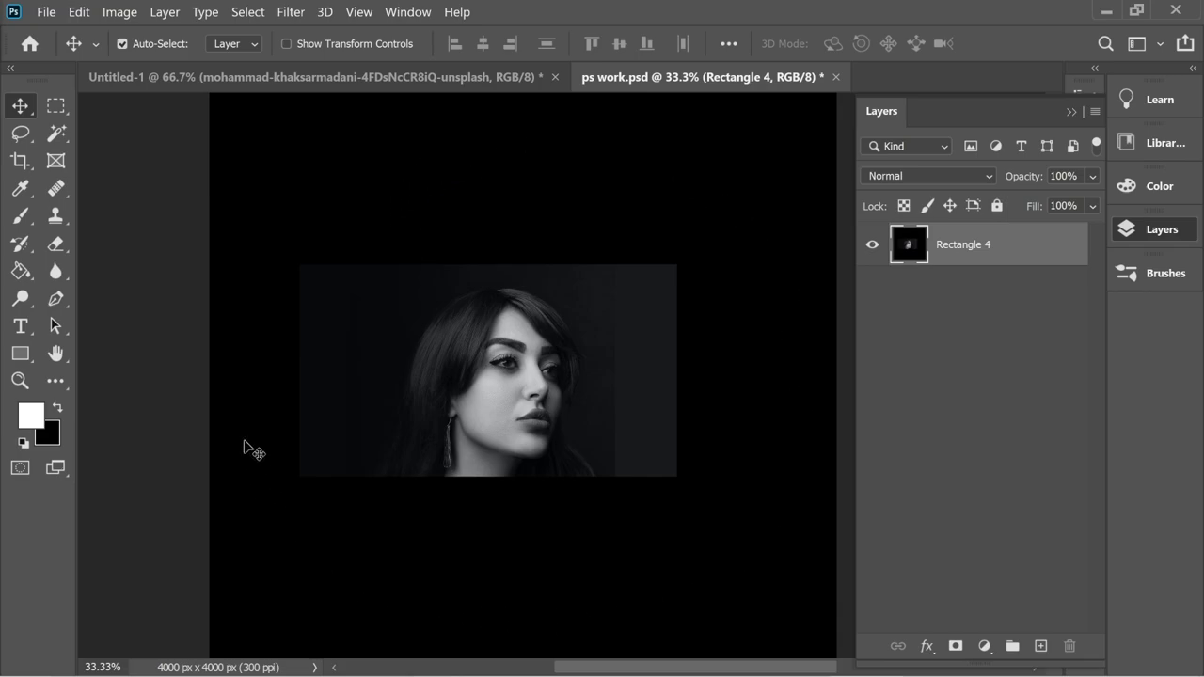
{"action": "mouse_move", "coordinate": [455, 598]}
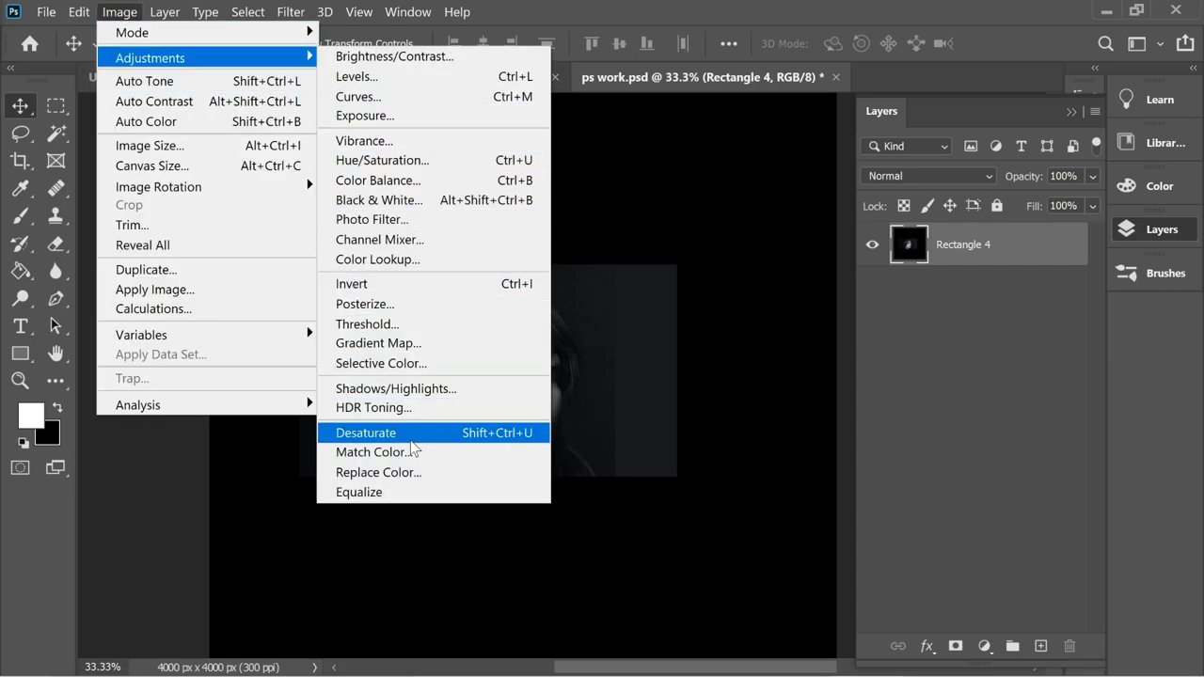
{"action": "left_click", "coordinate": [365, 432]}
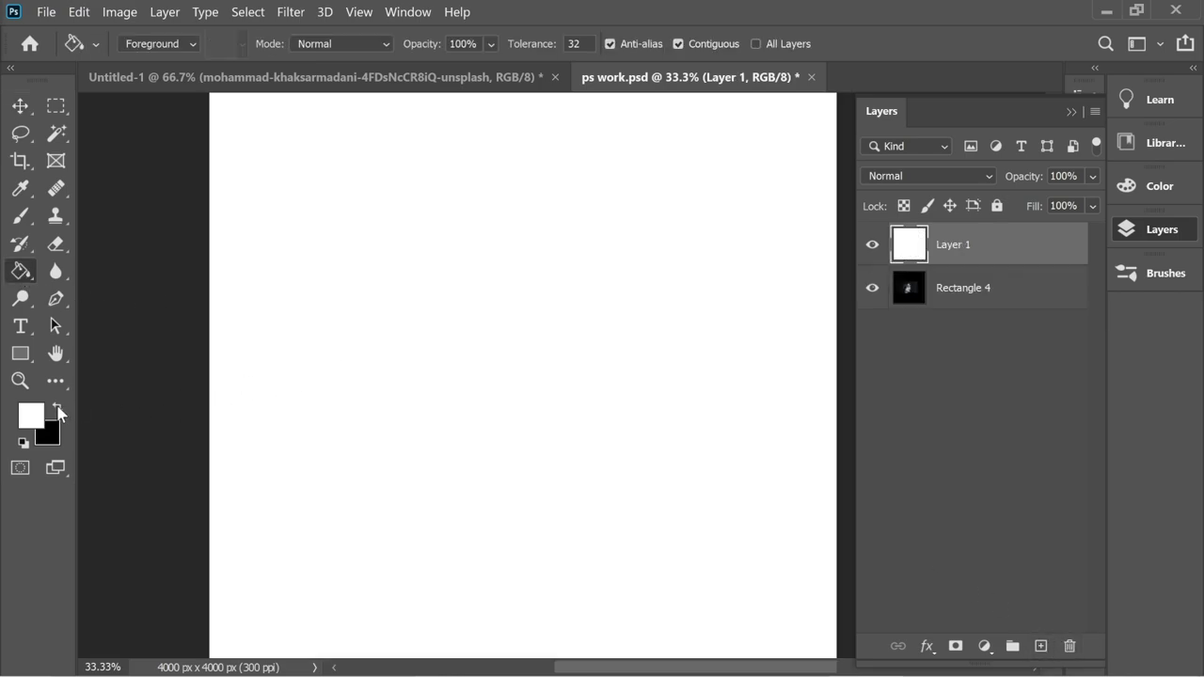
With black as foreground, stamp several Splatter brush tips near the canvas centre
{"action": "left_click", "coordinate": [57, 407]}
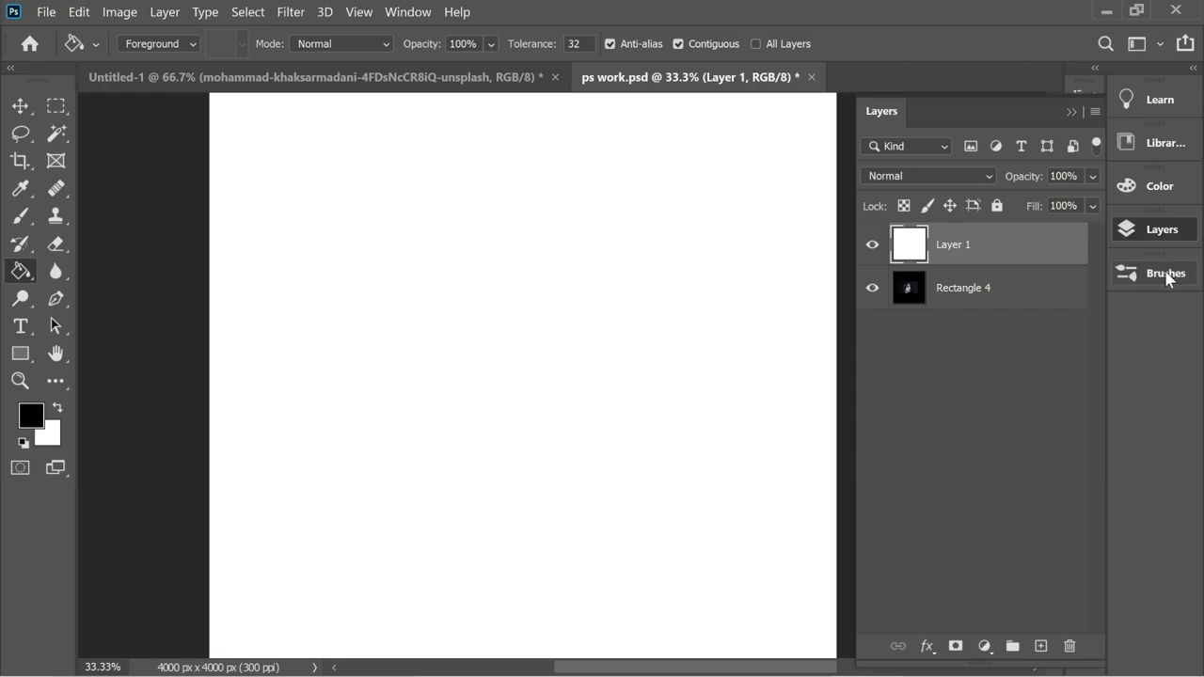
{"action": "left_click", "coordinate": [1166, 273]}
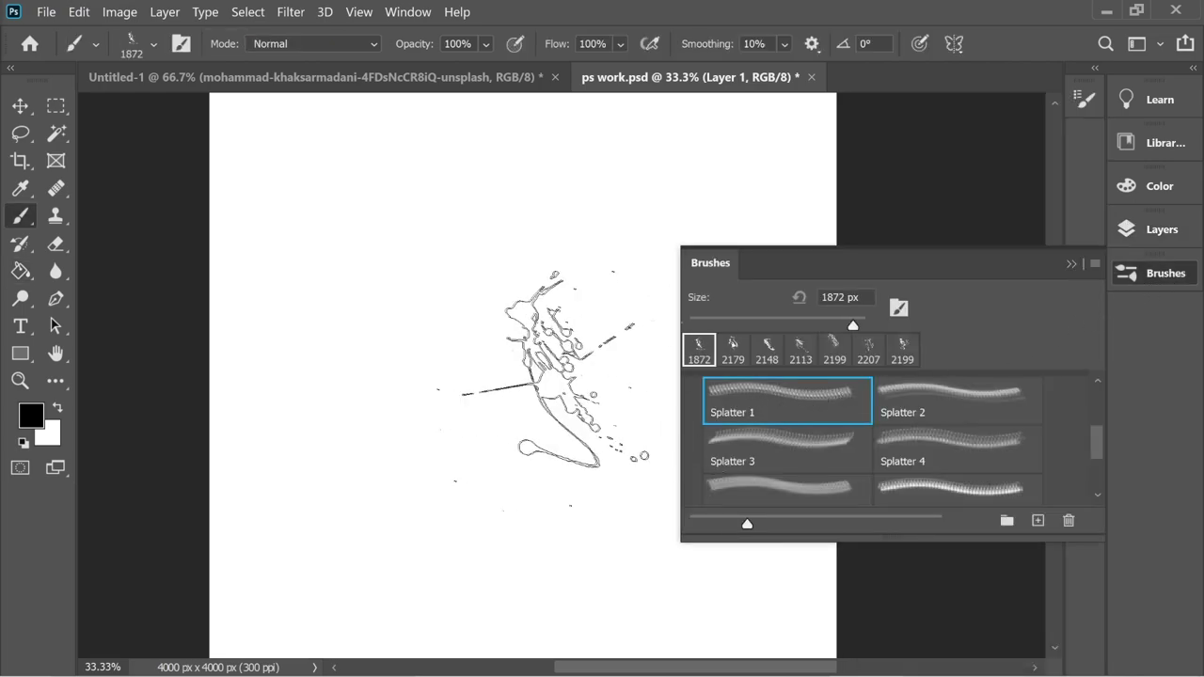
{"action": "left_click", "coordinate": [955, 399]}
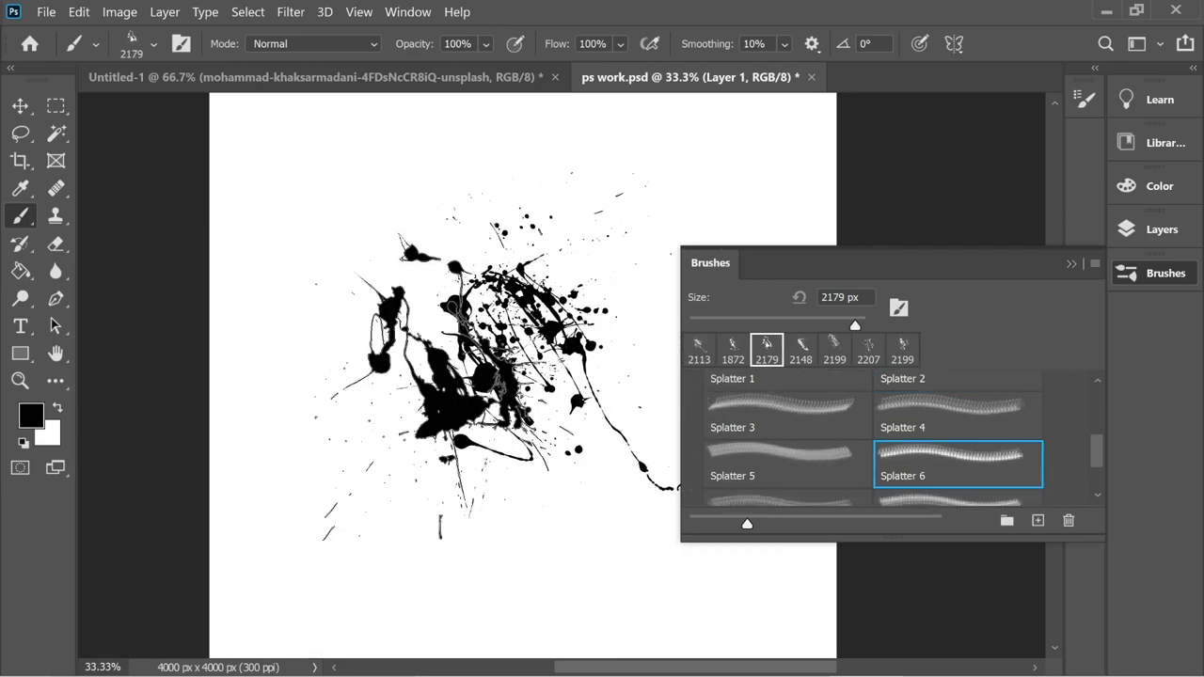
{"action": "scroll", "scroll_direction": "down", "scroll_amount": 3}
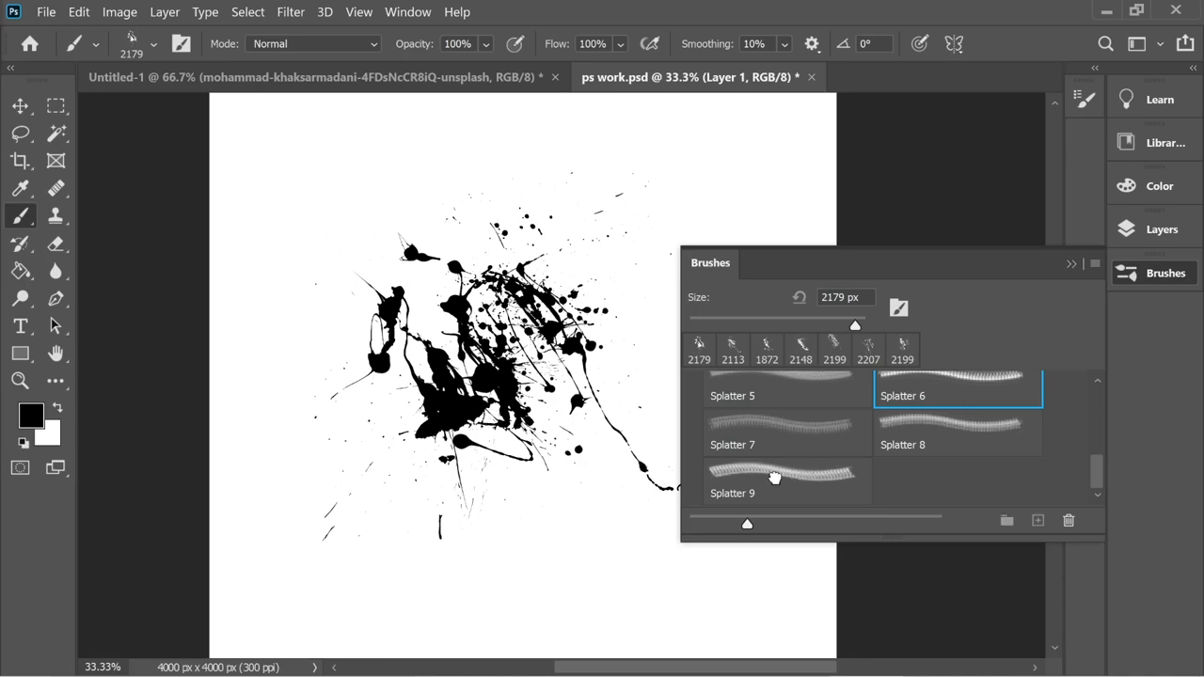
{"action": "left_click", "coordinate": [786, 479]}
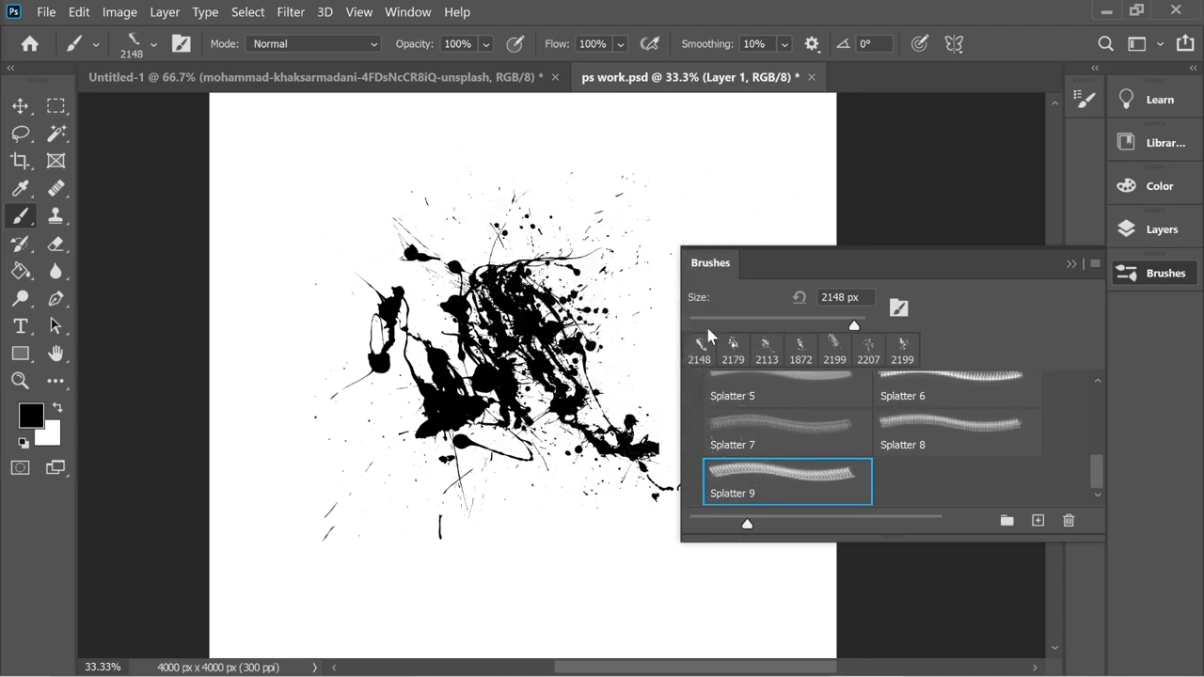
{"action": "left_click", "coordinate": [957, 395]}
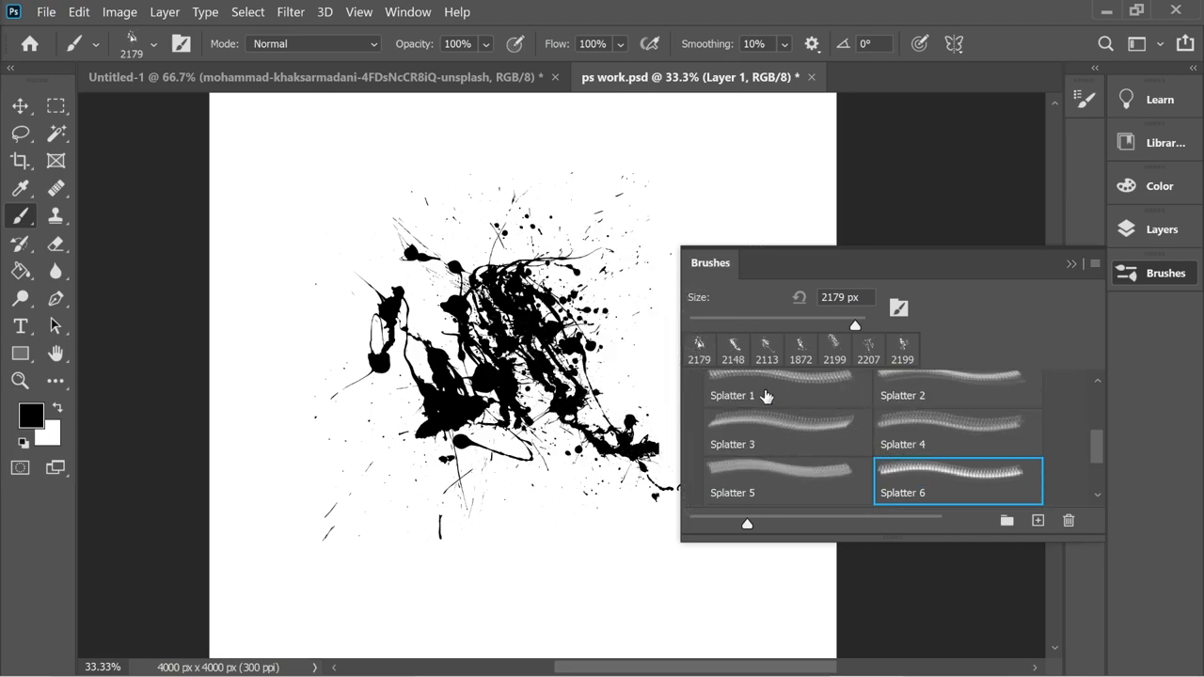
{"action": "left_click", "coordinate": [787, 395]}
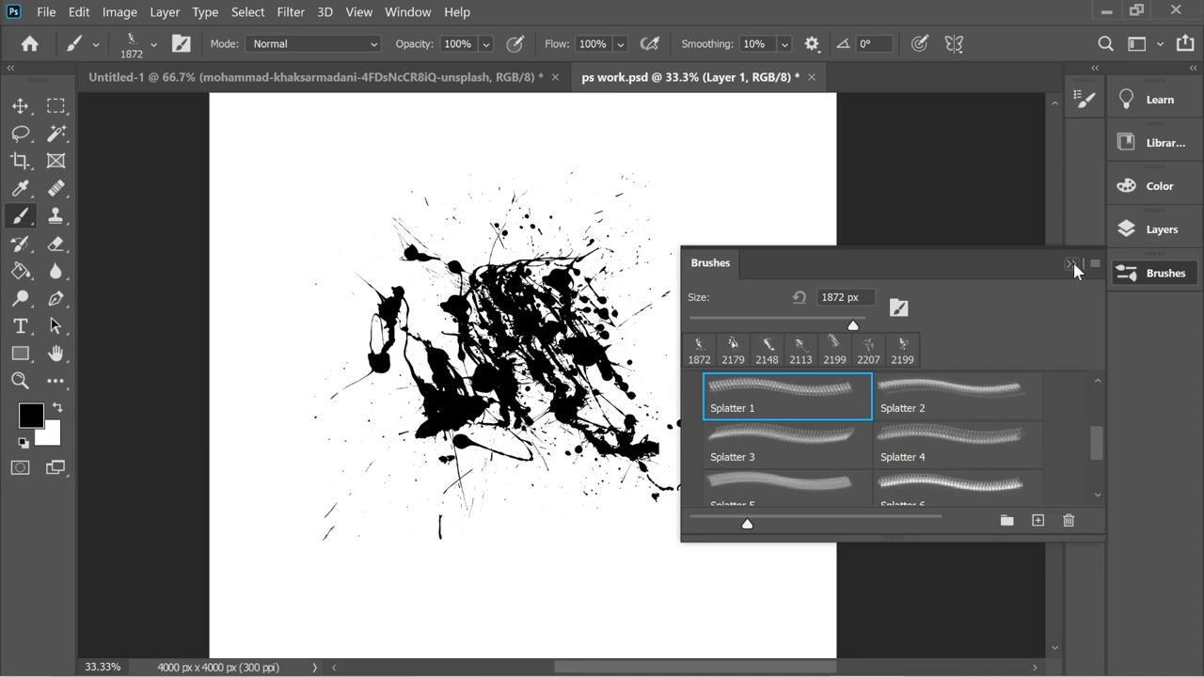
{"action": "left_click", "coordinate": [1163, 229]}
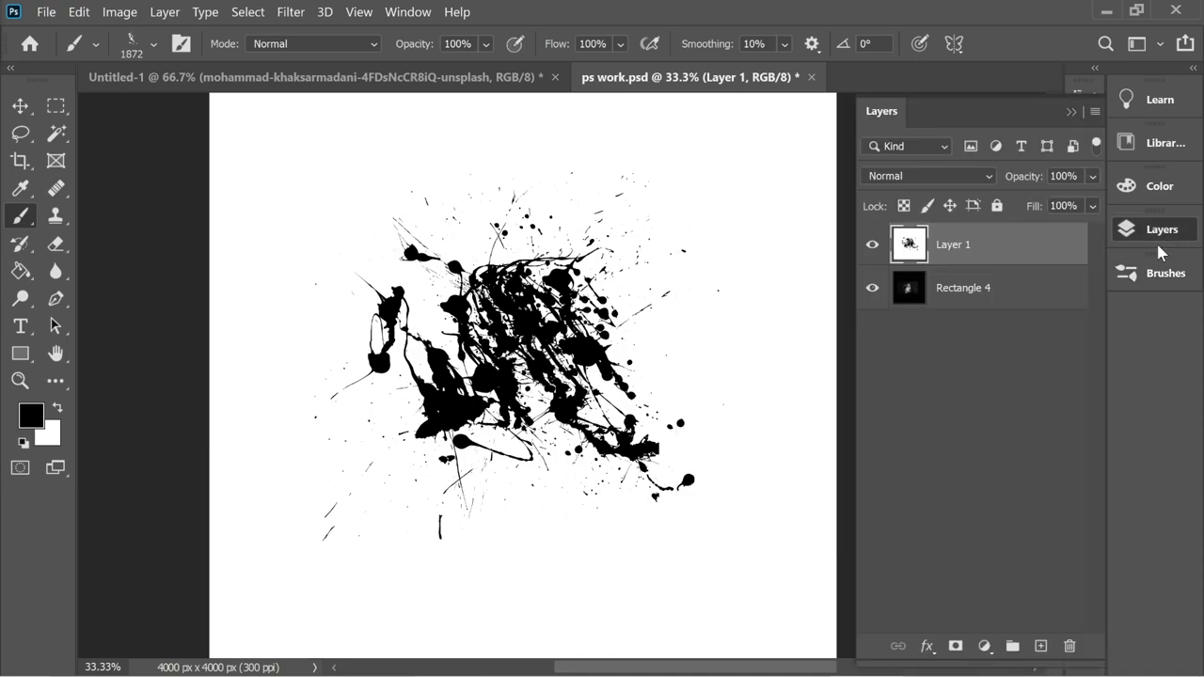
Build a Color Range selection of the black splatters with Fuzziness 150
{"action": "left_click", "coordinate": [249, 11]}
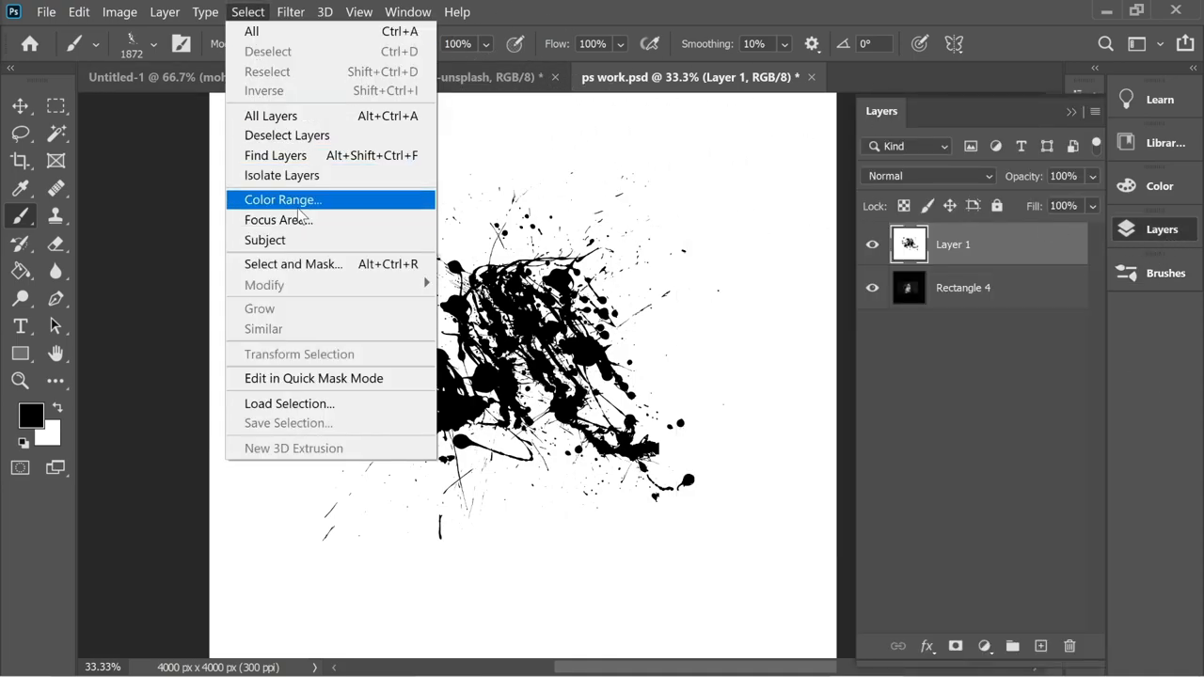
{"action": "left_click", "coordinate": [282, 199]}
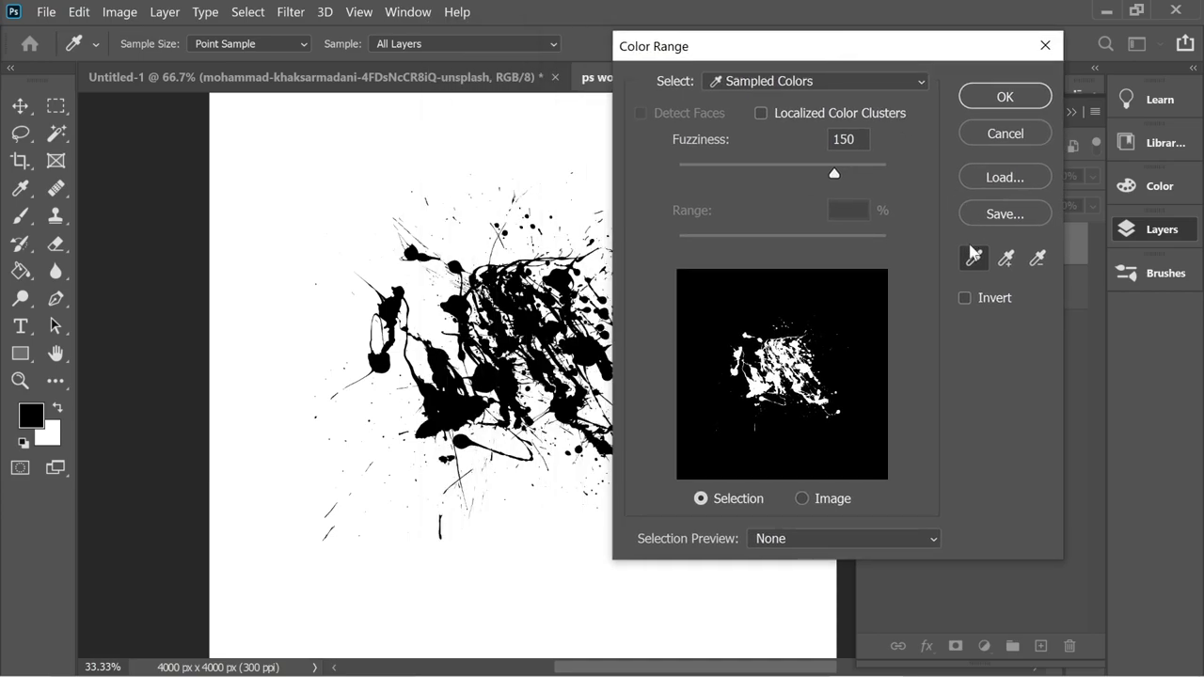
{"action": "mouse_move", "coordinate": [799, 188]}
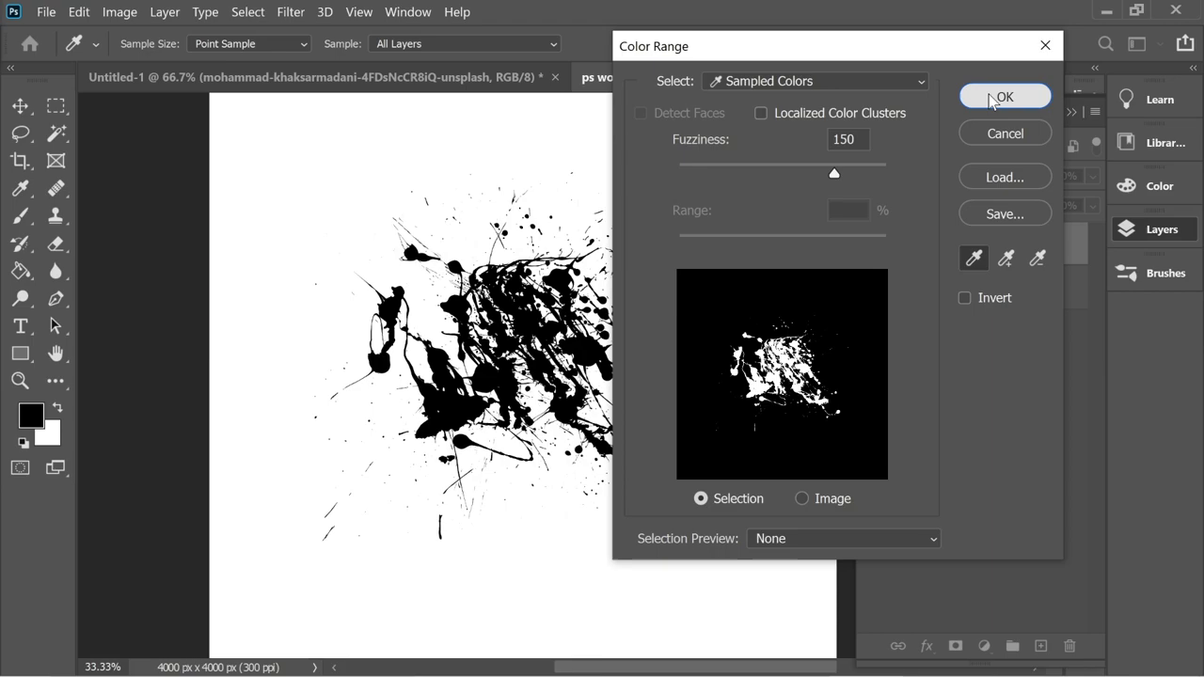
{"action": "left_click", "coordinate": [1005, 96]}
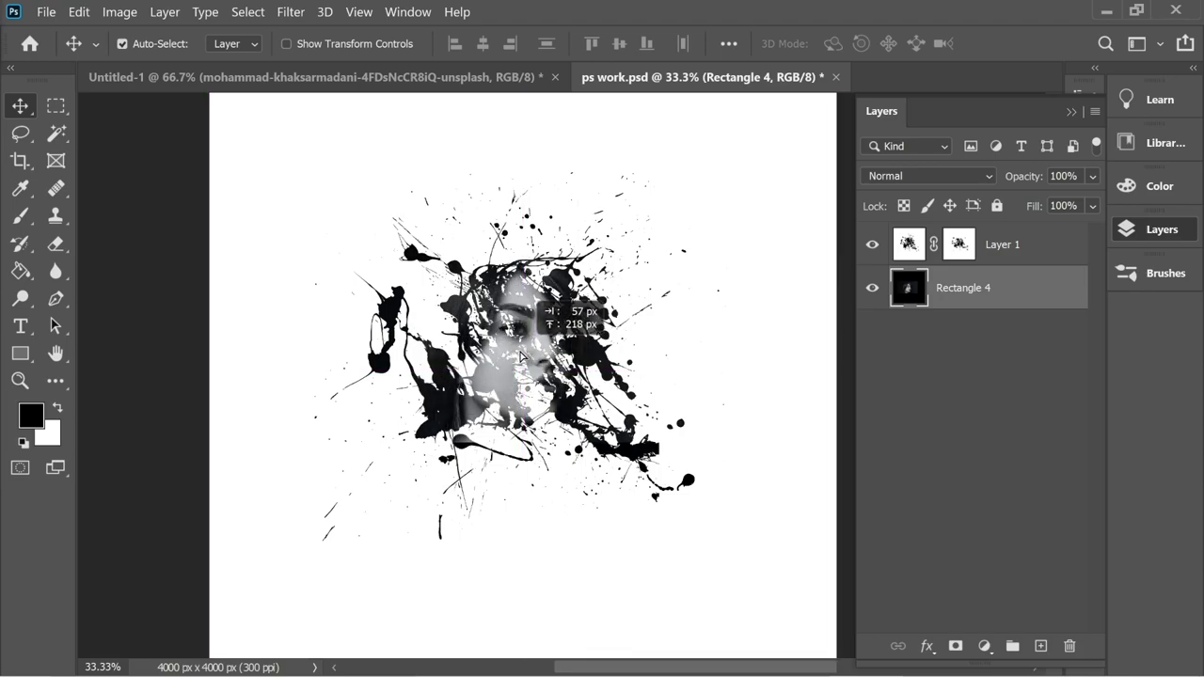
Nudge the portrait upward so it sits better inside the splatter mask
{"action": "left_click_drag", "start_coordinate": [512, 357], "coordinate": [522, 310]}
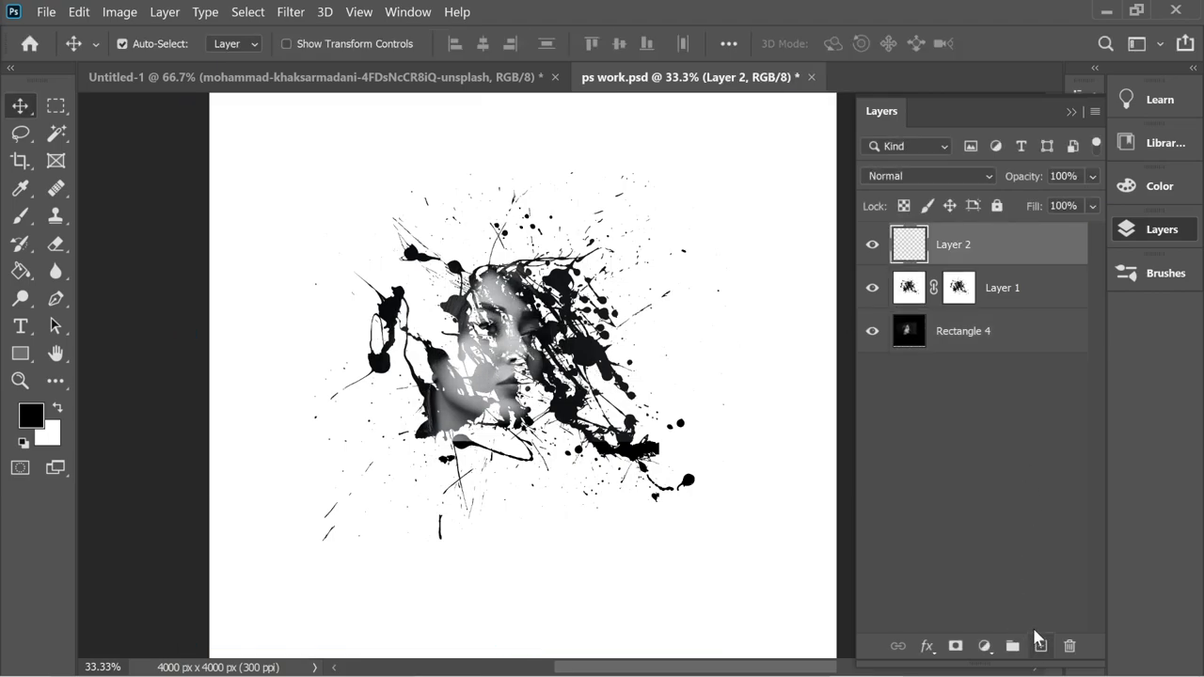
Add a Gradient fill layer using a pink-to-orange preset from the Pinks group
{"action": "left_click", "coordinate": [984, 645]}
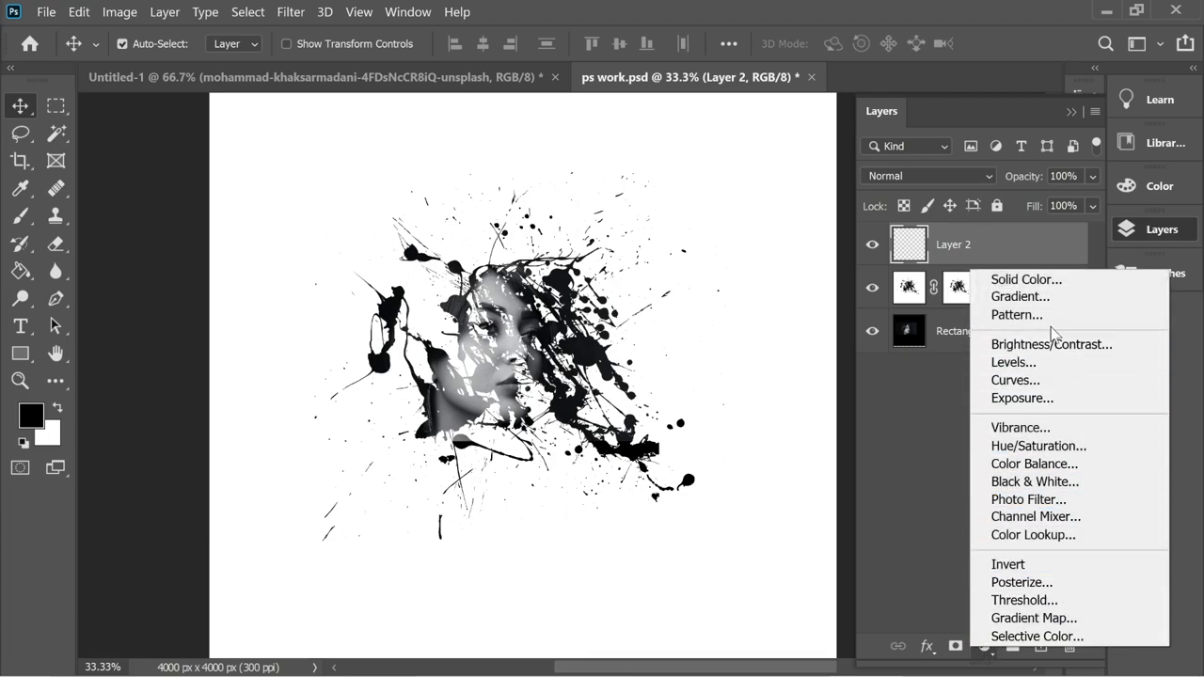
{"action": "left_click", "coordinate": [1019, 297]}
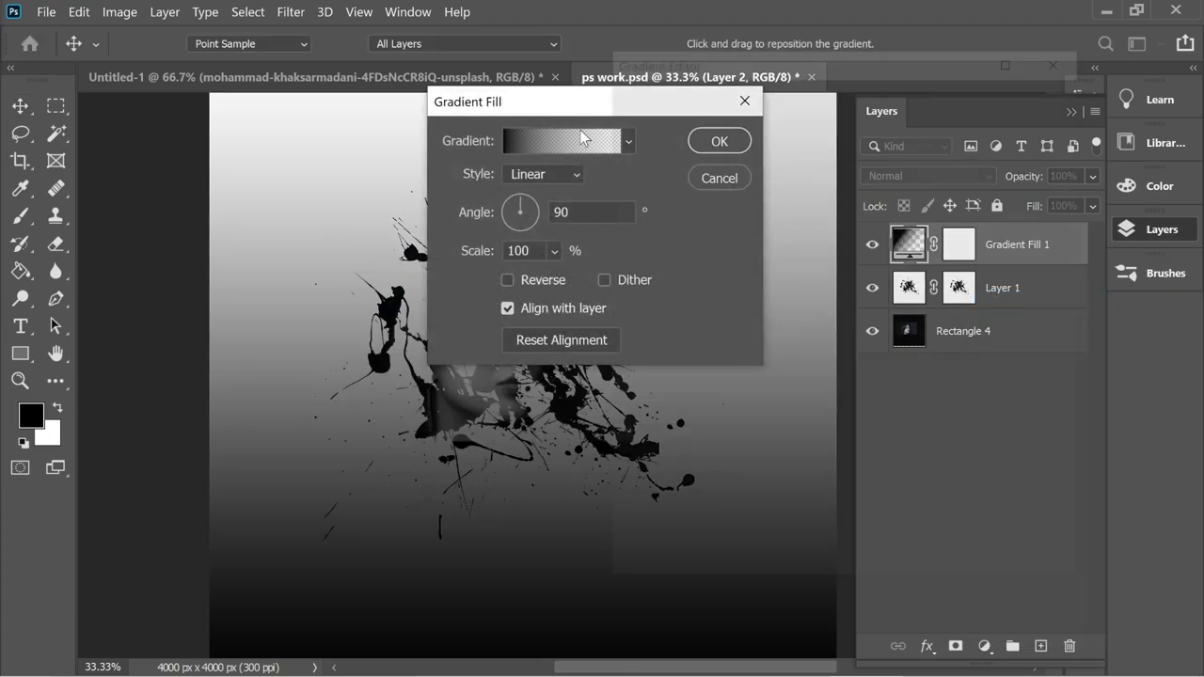
{"action": "left_click", "coordinate": [560, 139]}
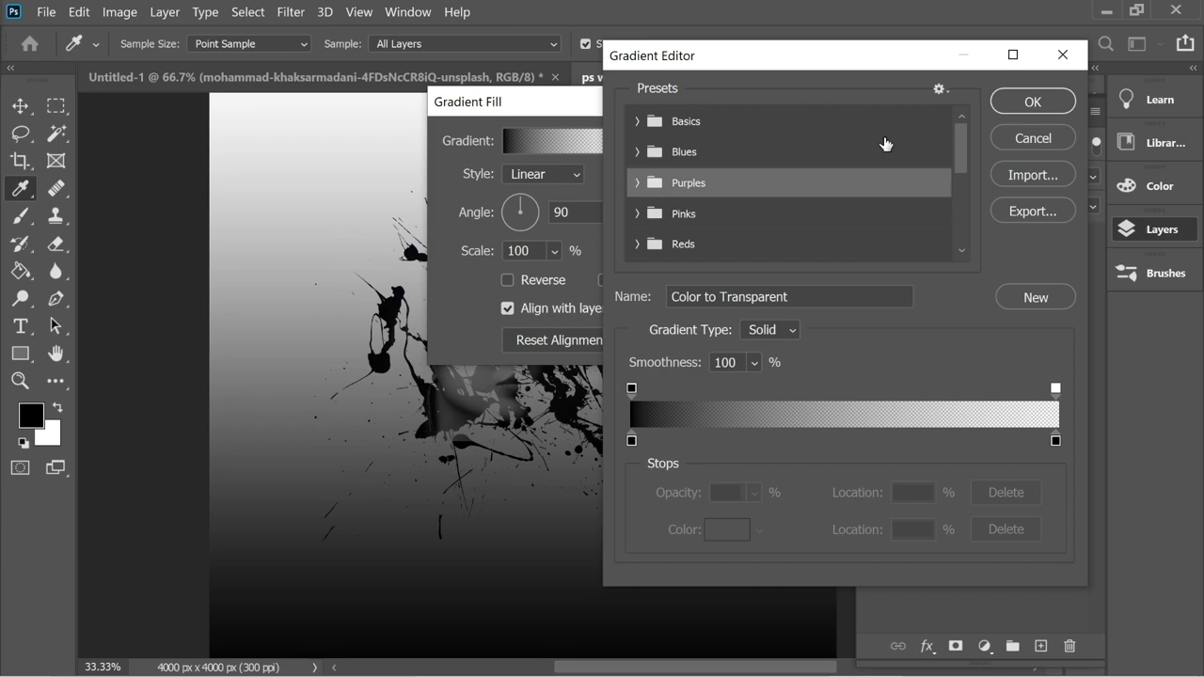
{"action": "scroll", "scroll_direction": "down", "scroll_amount": 3}
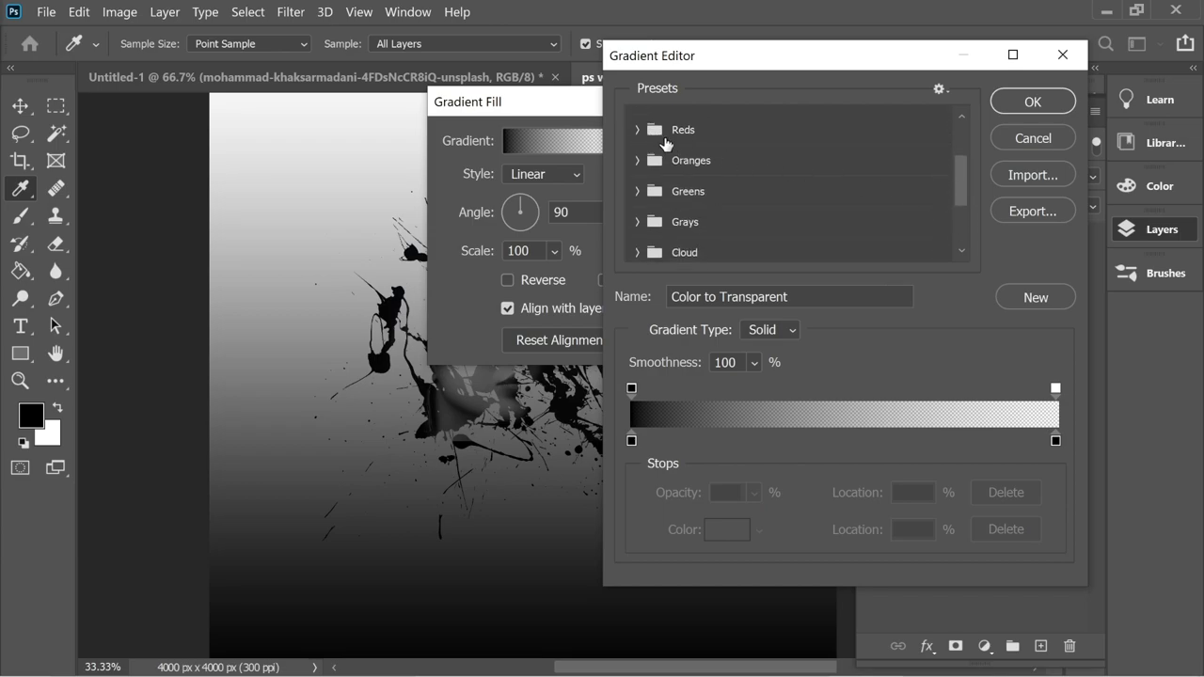
{"action": "left_click", "coordinate": [635, 150]}
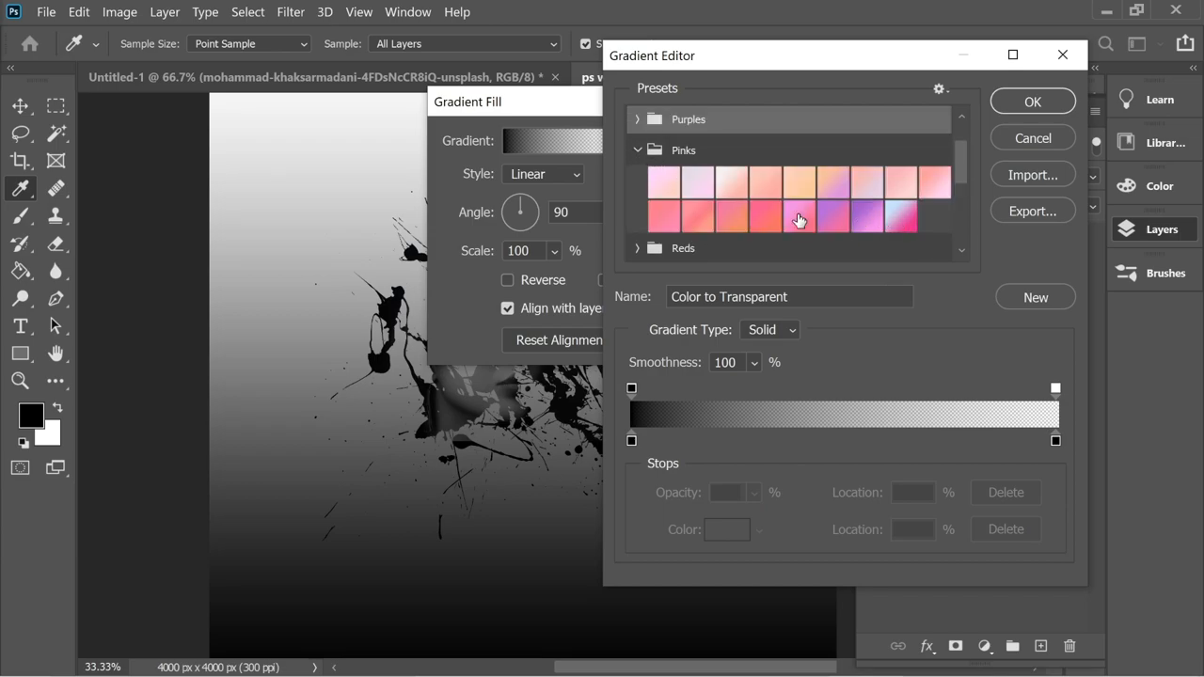
{"action": "left_click", "coordinate": [834, 183]}
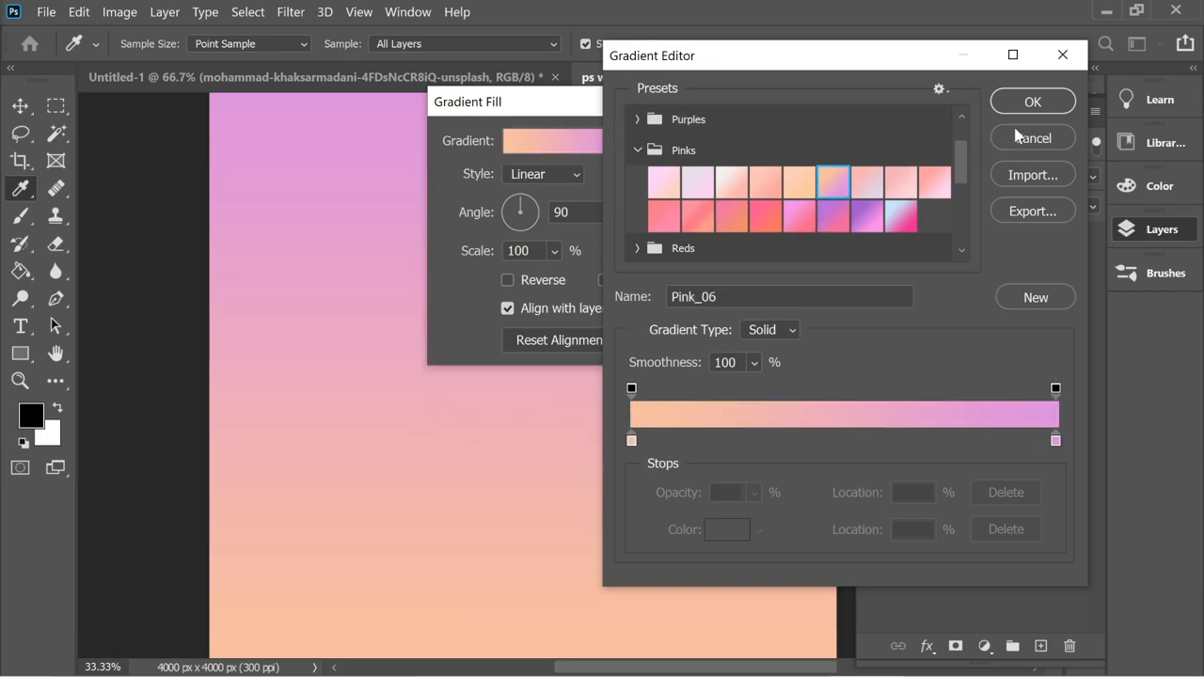
Move the gradient's orange colour stop to 46% Location
{"action": "left_click", "coordinate": [828, 440]}
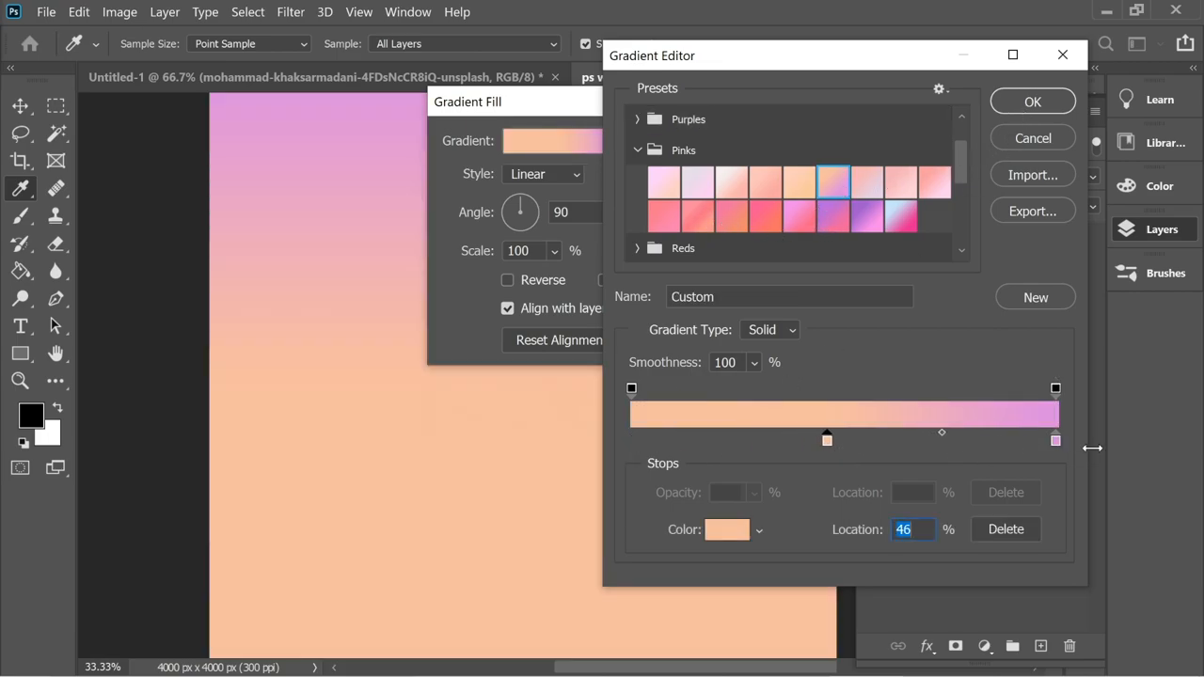
{"action": "left_click_drag", "start_coordinate": [828, 440], "coordinate": [899, 440]}
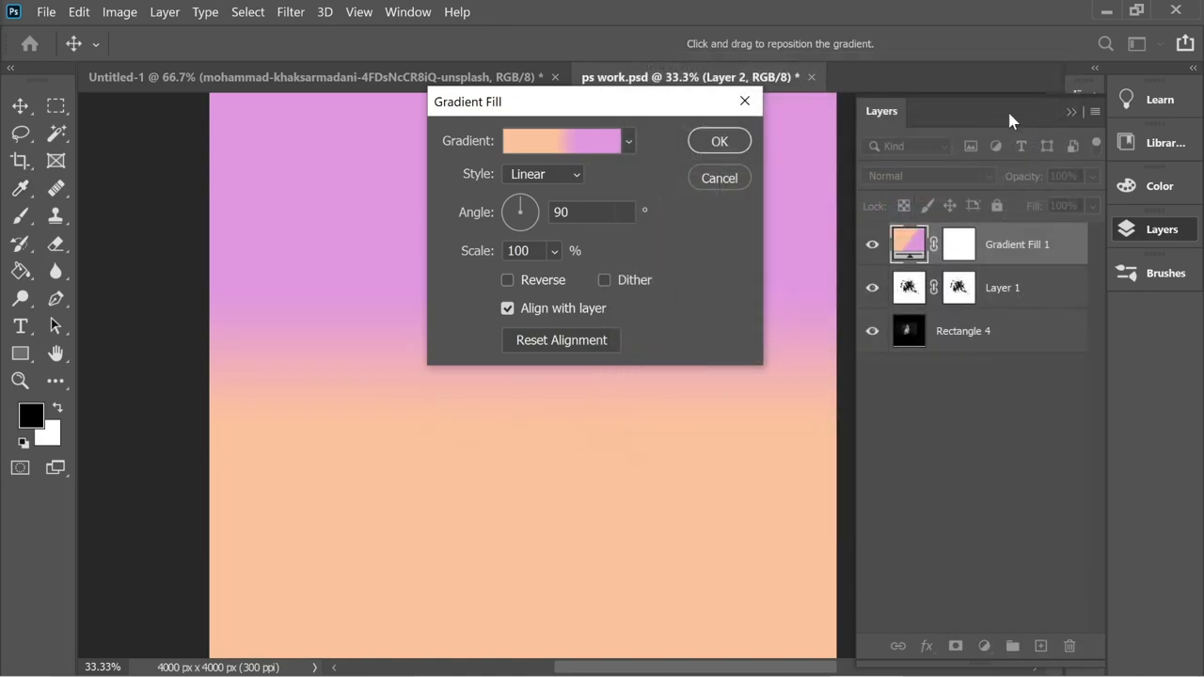
Confirm the gradient fill and lower its layer opacity to 36%
{"action": "left_click", "coordinate": [718, 139]}
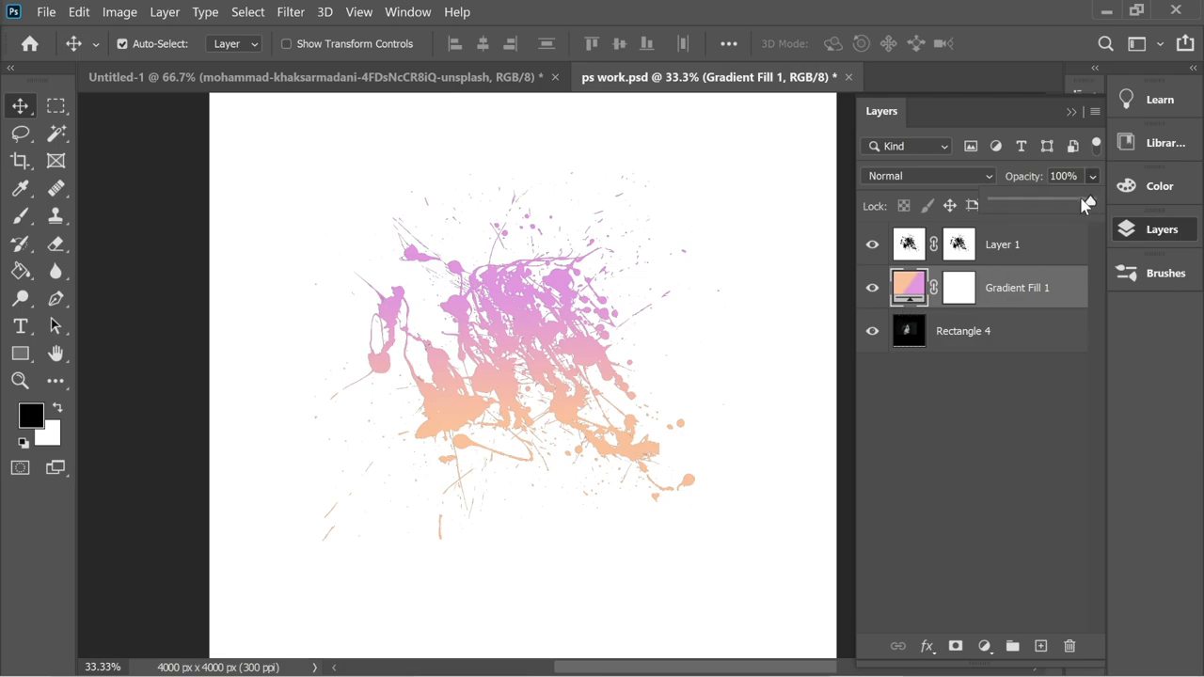
{"action": "left_click_drag", "start_coordinate": [1088, 203], "coordinate": [1031, 203]}
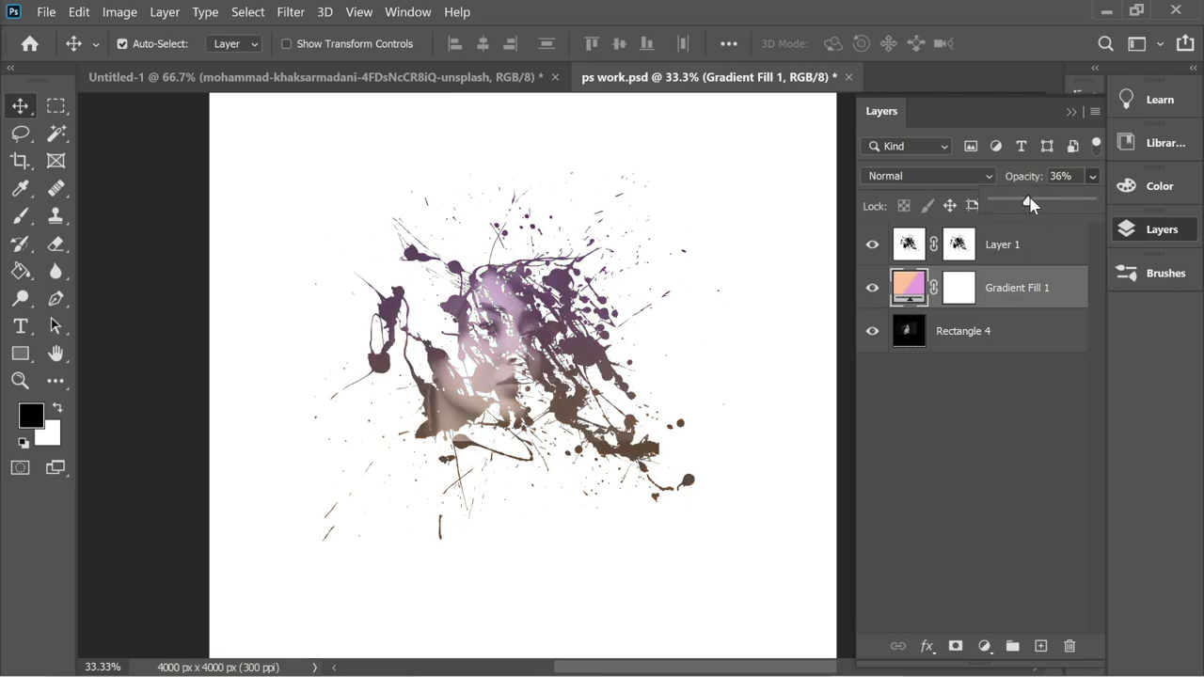